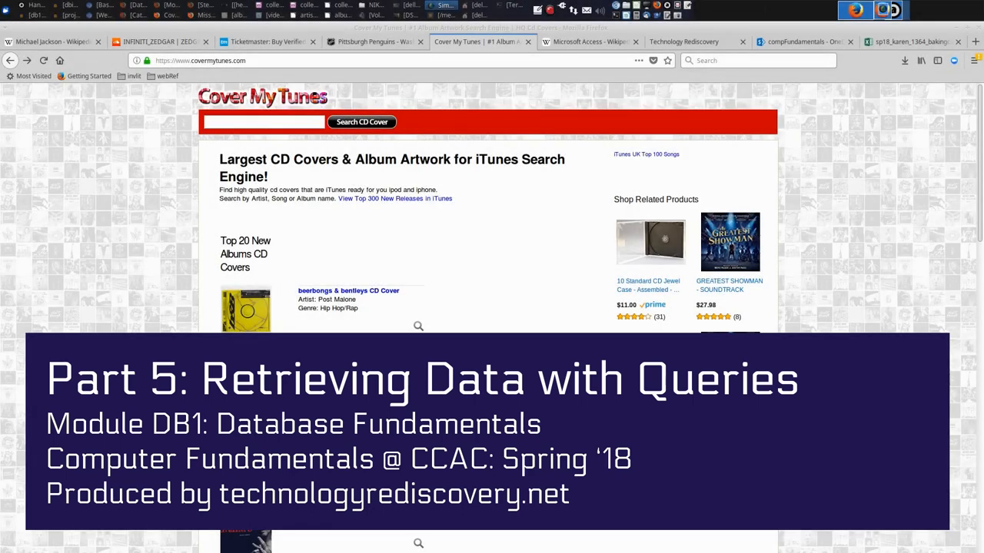
{"action": "mouse_move", "coordinate": [826, 261]}
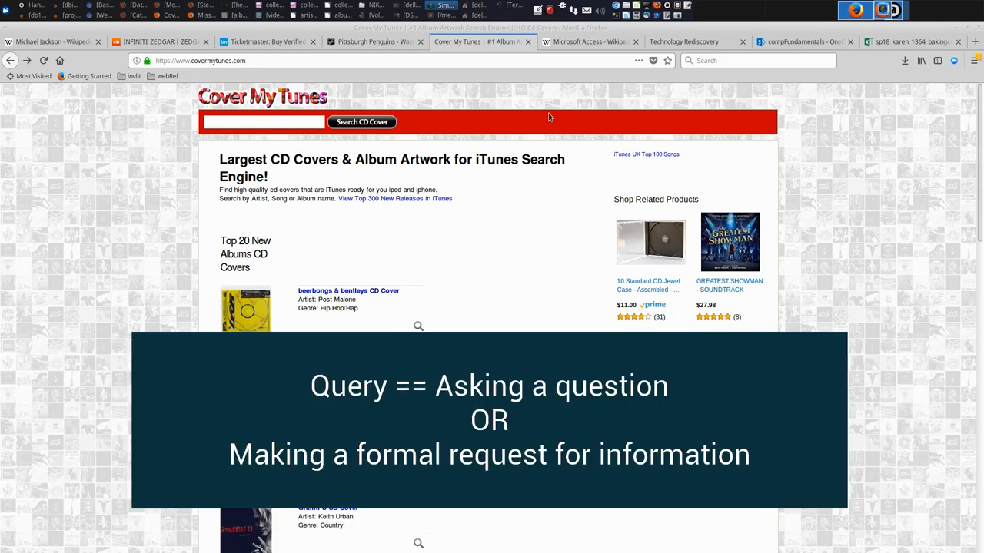
{"action": "mouse_move", "coordinate": [506, 154]}
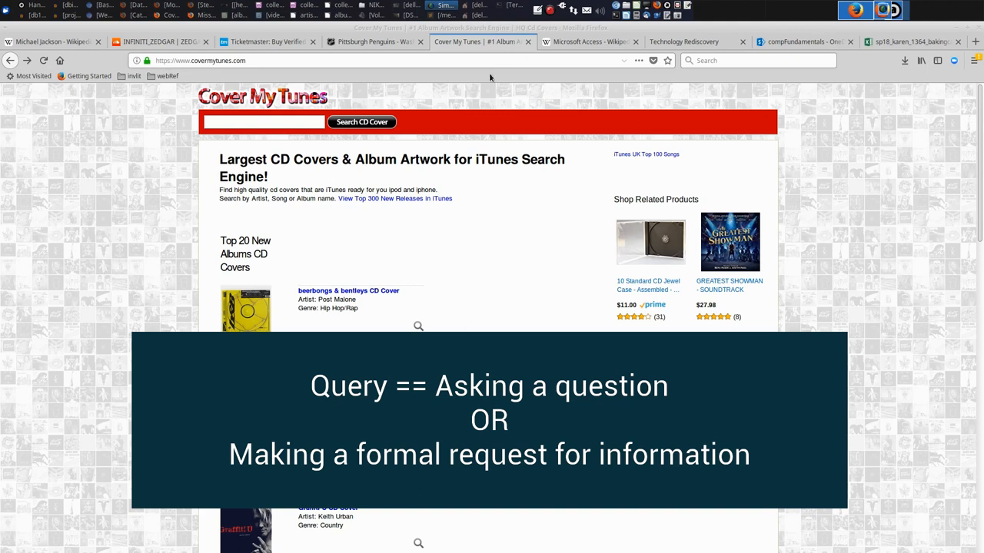
{"action": "mouse_move", "coordinate": [490, 77]}
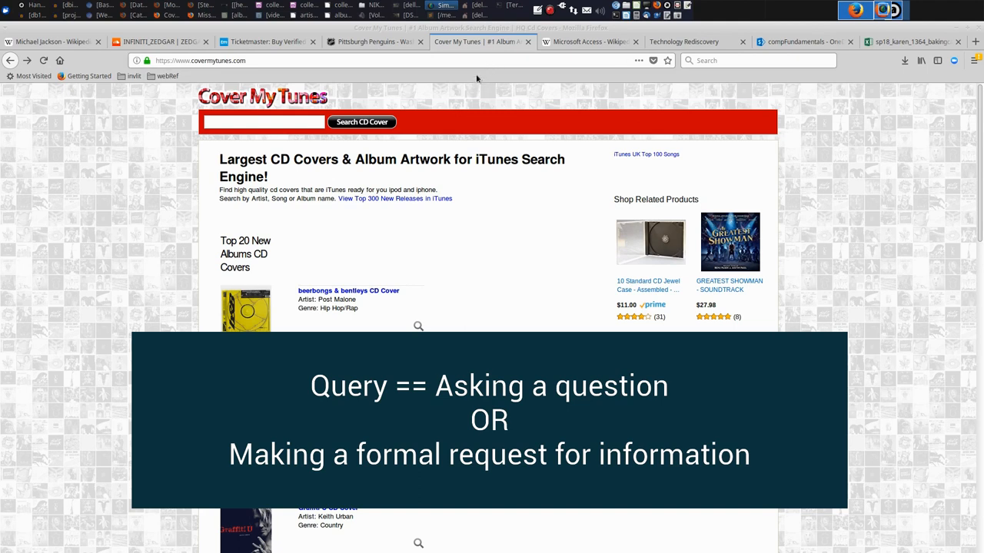
- Search Cover My Tunes for 'thriller' and bring up the CD cover results
{"action": "left_click", "coordinate": [264, 123]}
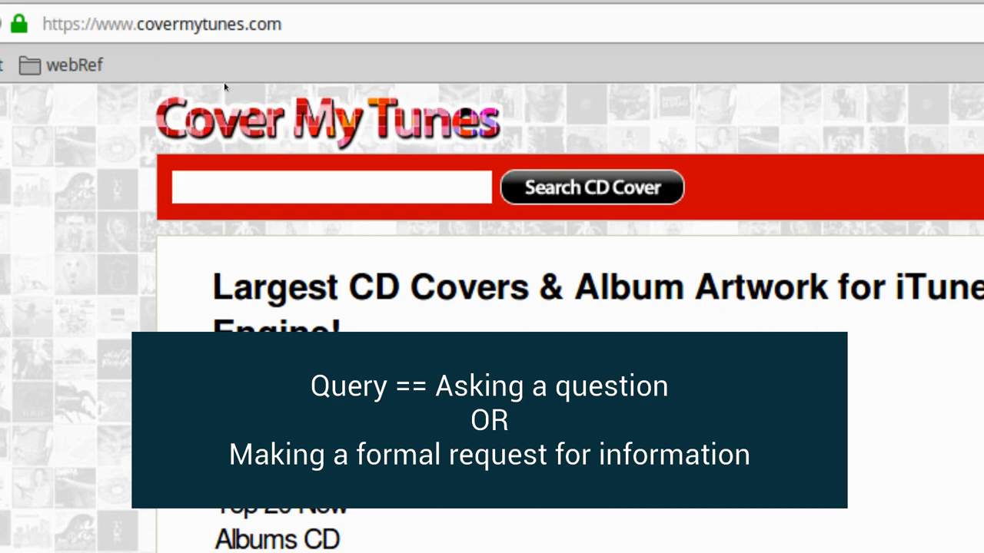
{"action": "left_click", "coordinate": [330, 188]}
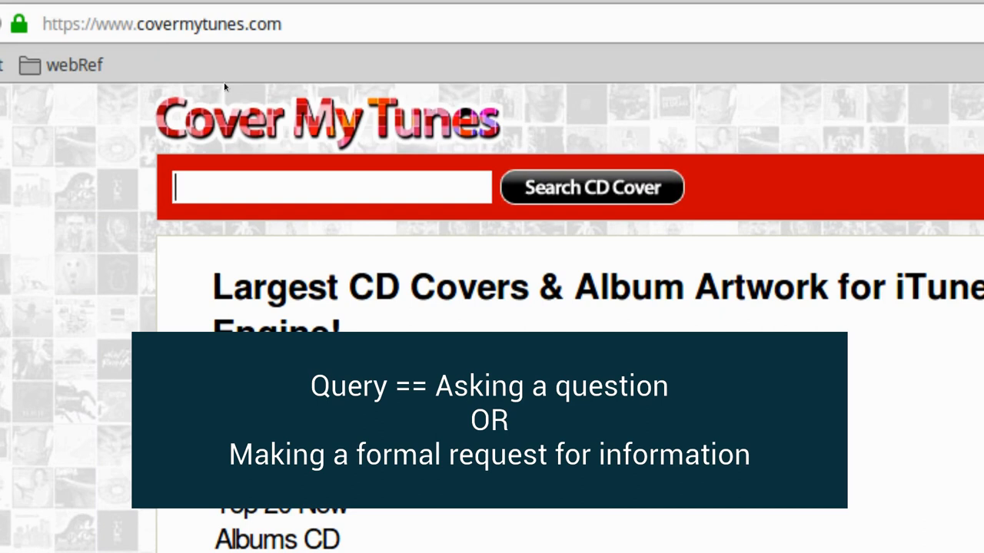
{"action": "type", "text": "tri"}
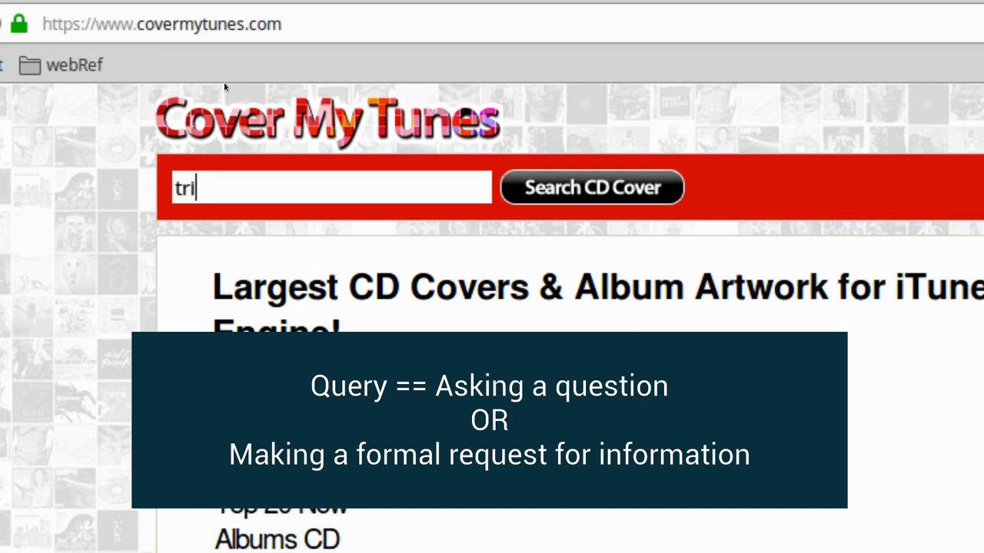
{"action": "type", "text": "hriller"}
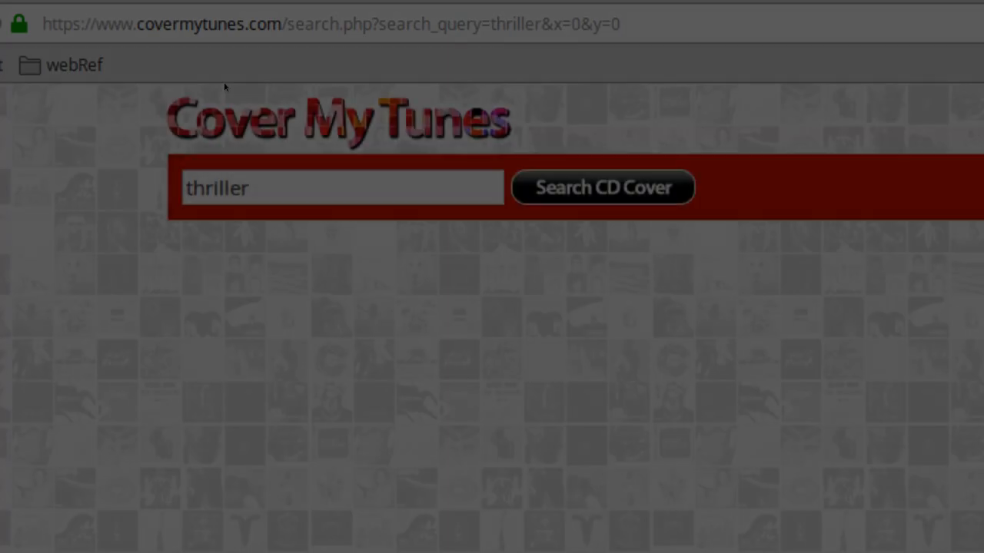
{"action": "left_click", "coordinate": [603, 188]}
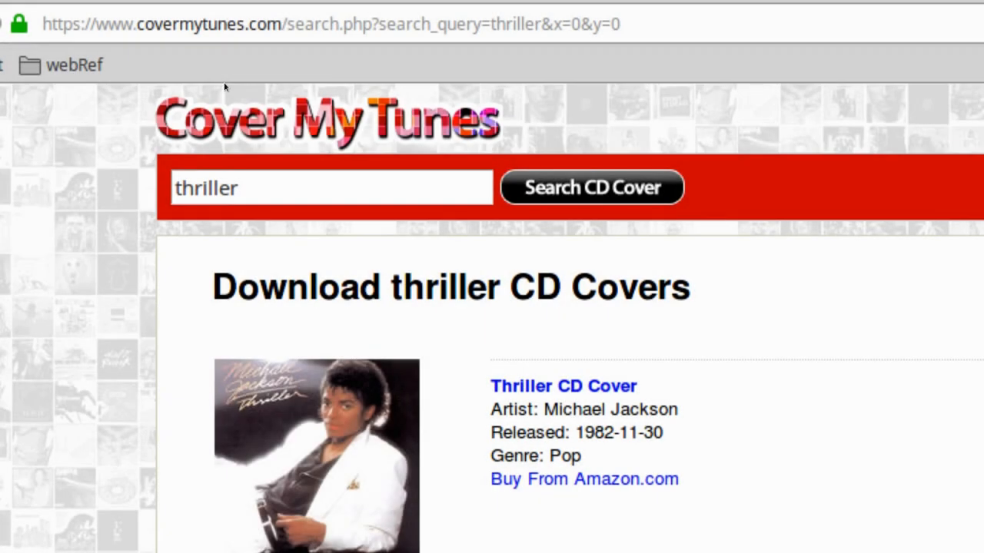
{"action": "scroll", "scroll_direction": "down", "scroll_amount": 3}
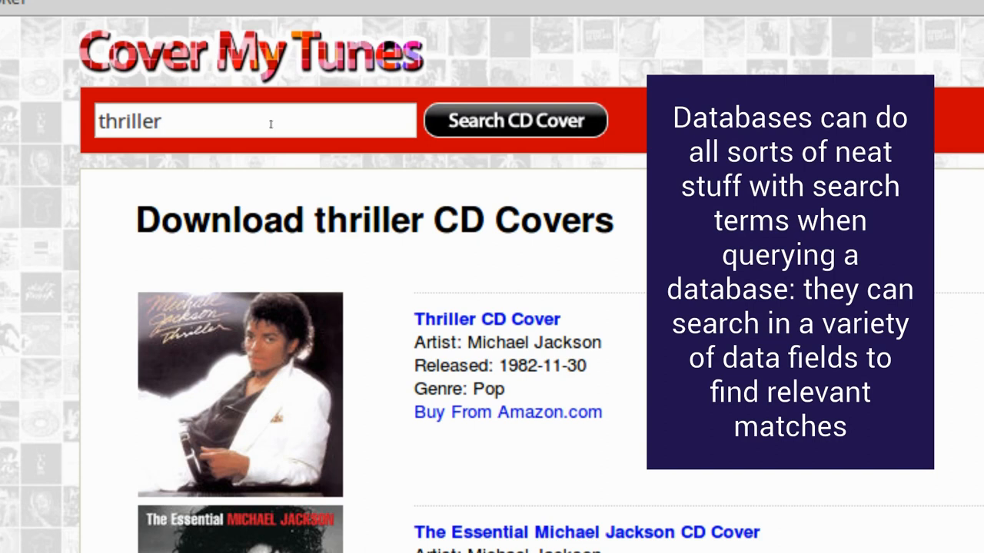
{"action": "scroll", "scroll_direction": "down", "scroll_amount": 3}
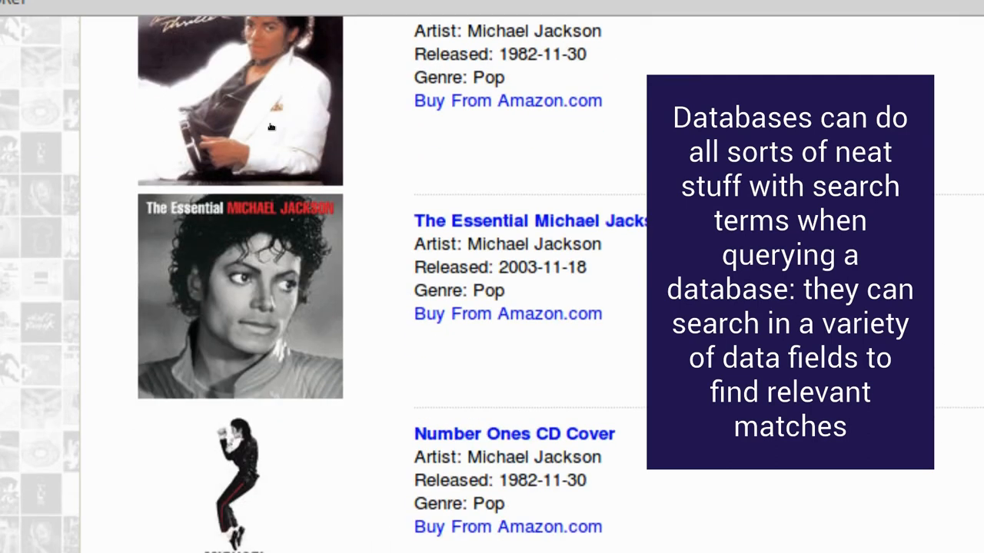
{"action": "scroll", "scroll_direction": "down", "scroll_amount": 3}
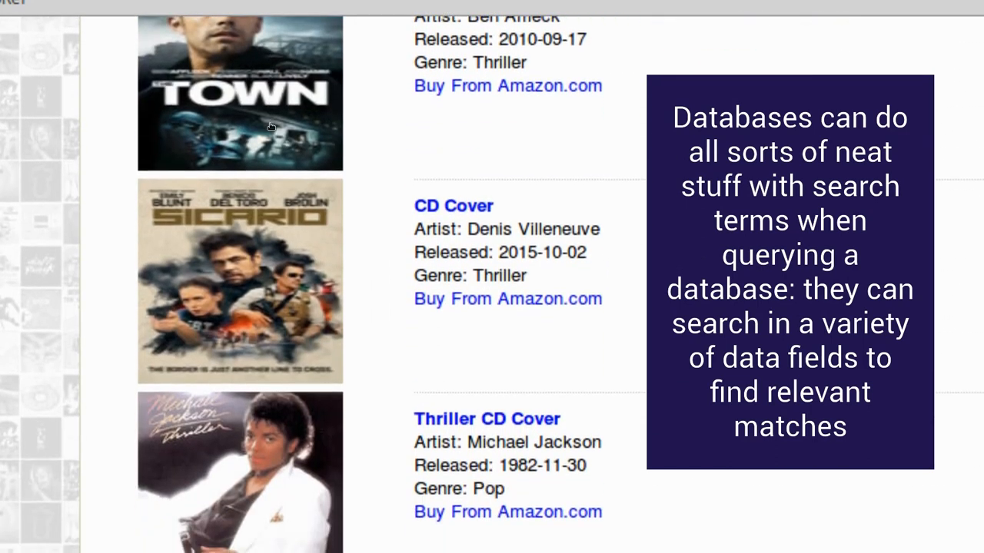
{"action": "scroll", "scroll_direction": "down", "scroll_amount": 3}
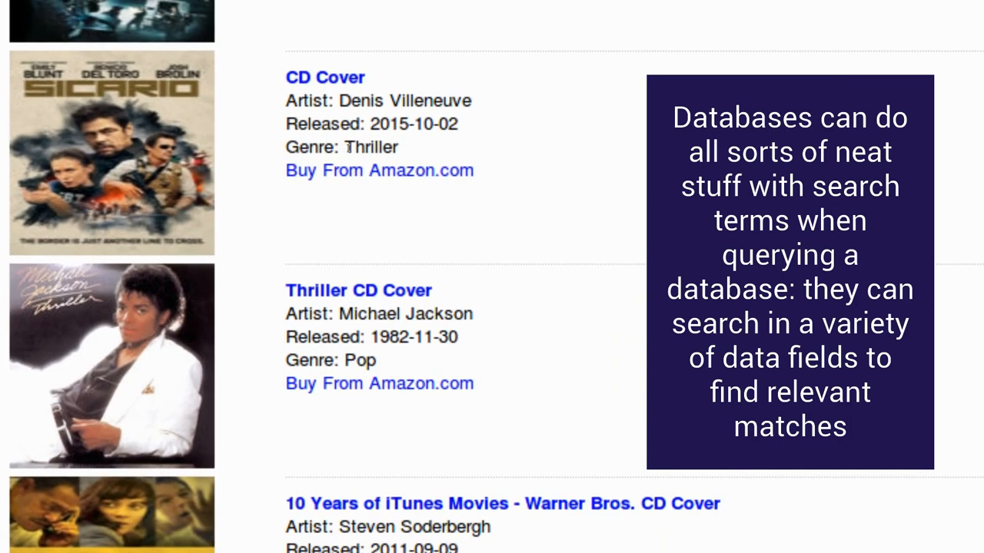
{"action": "double_click", "coordinate": [342, 147]}
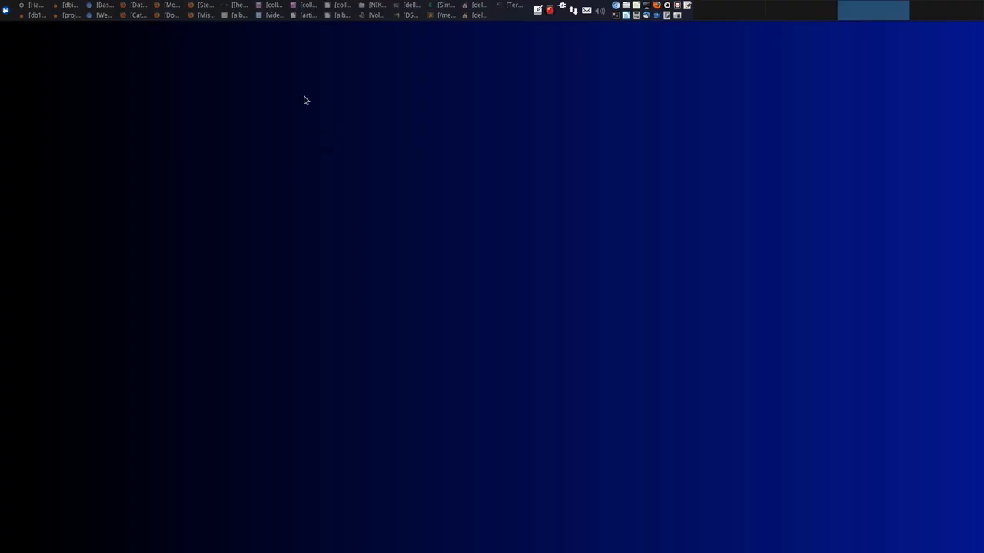
- Open the collectedAlbums database and its album table
{"action": "left_click", "coordinate": [269, 16]}
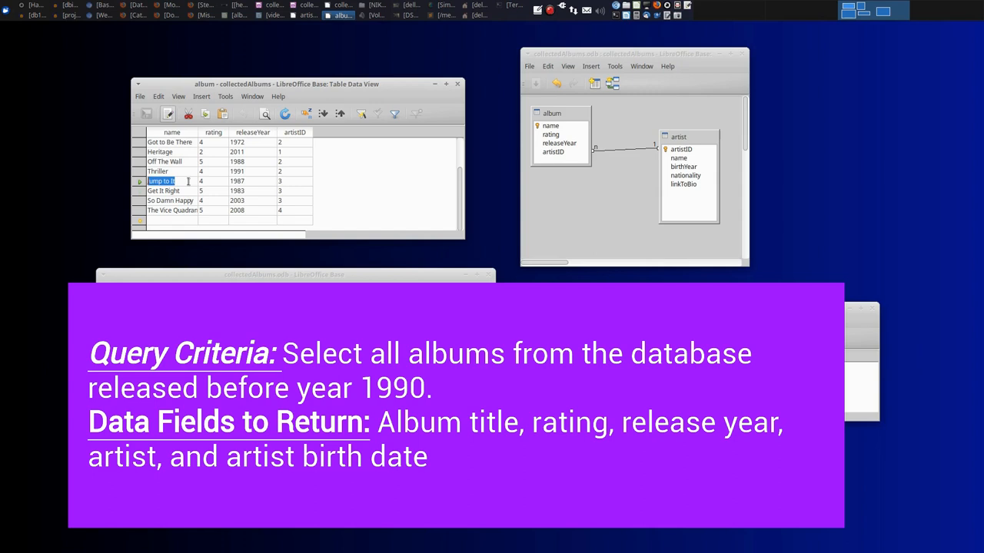
{"action": "left_click", "coordinate": [162, 182]}
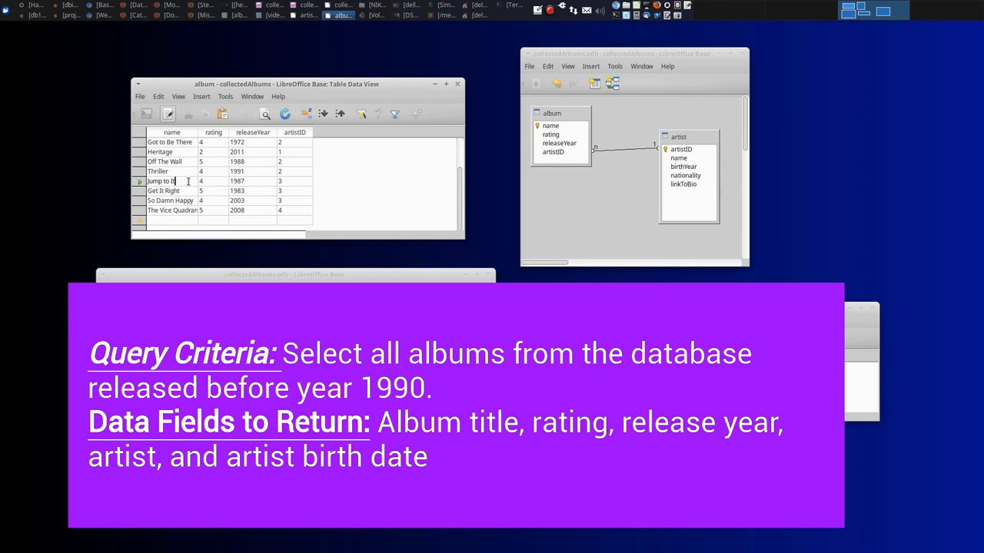
{"action": "mouse_move", "coordinate": [248, 181]}
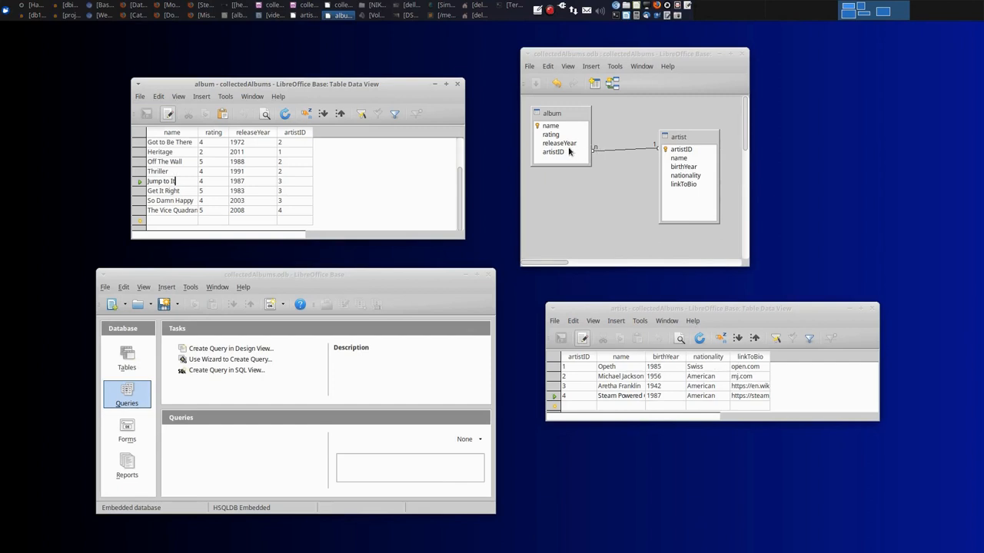
{"action": "mouse_move", "coordinate": [301, 152]}
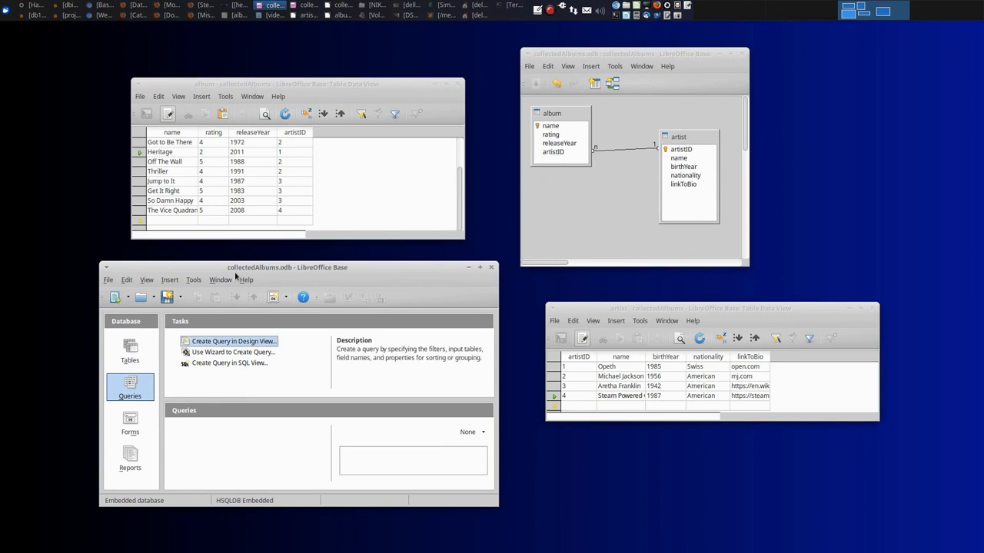
{"action": "mouse_move", "coordinate": [192, 306]}
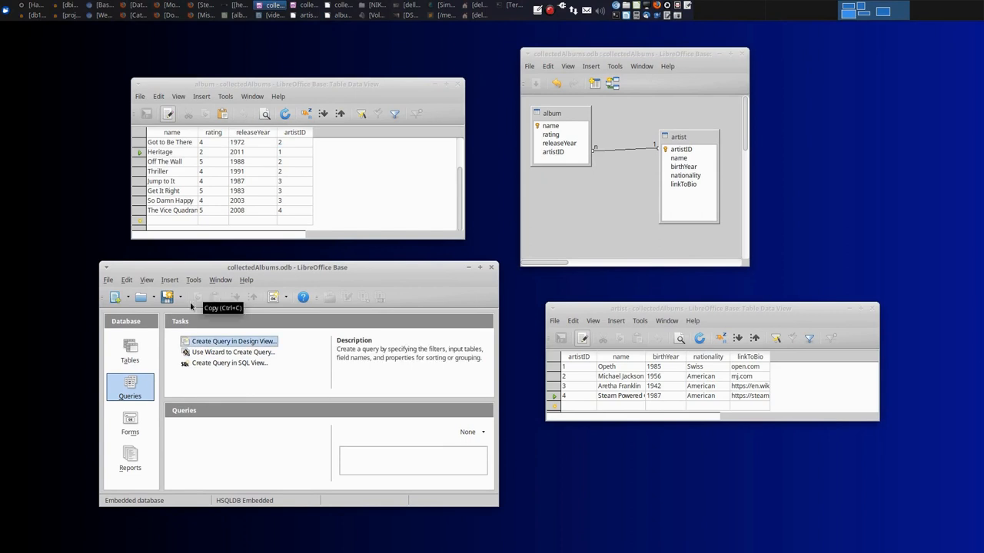
- Create a new query in Design View
{"action": "left_click", "coordinate": [129, 350]}
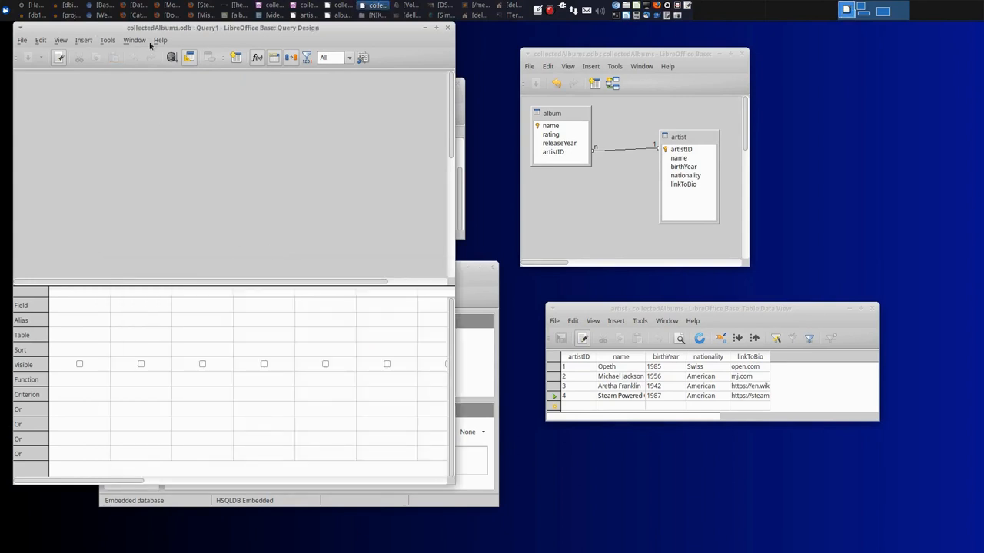
- Add the album table to the query design alongside artist
{"action": "left_click_drag", "start_coordinate": [221, 28], "coordinate": [273, 51]}
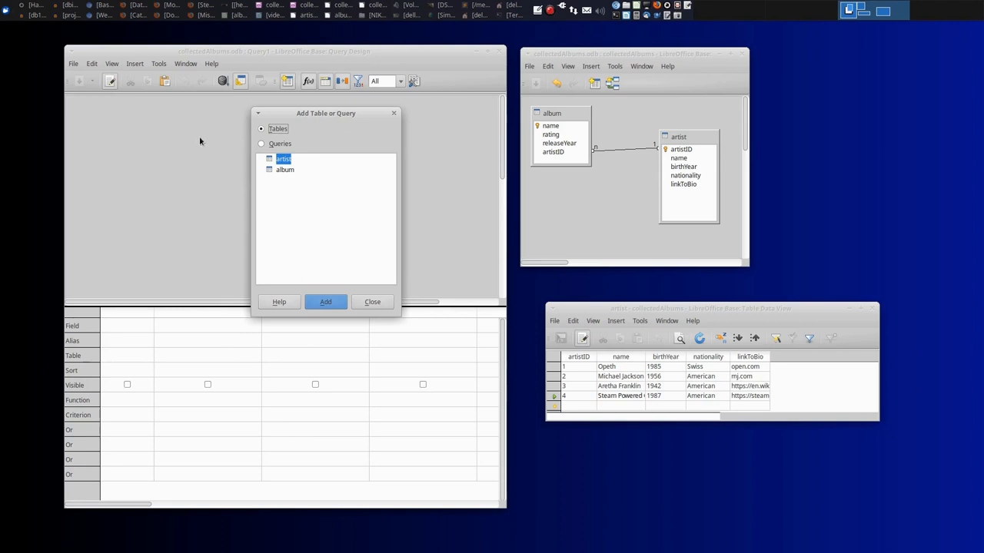
{"action": "mouse_move", "coordinate": [330, 285]}
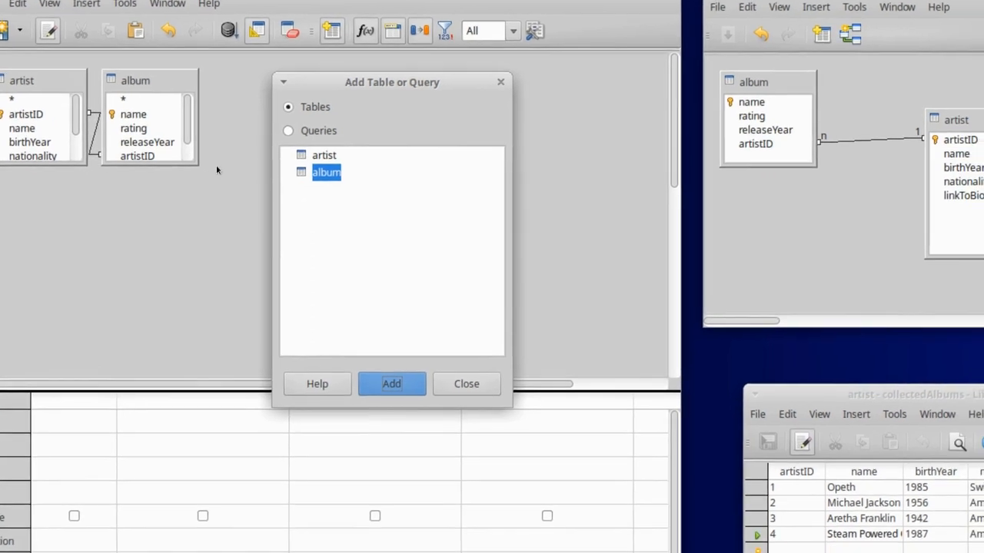
{"action": "left_click", "coordinate": [390, 384]}
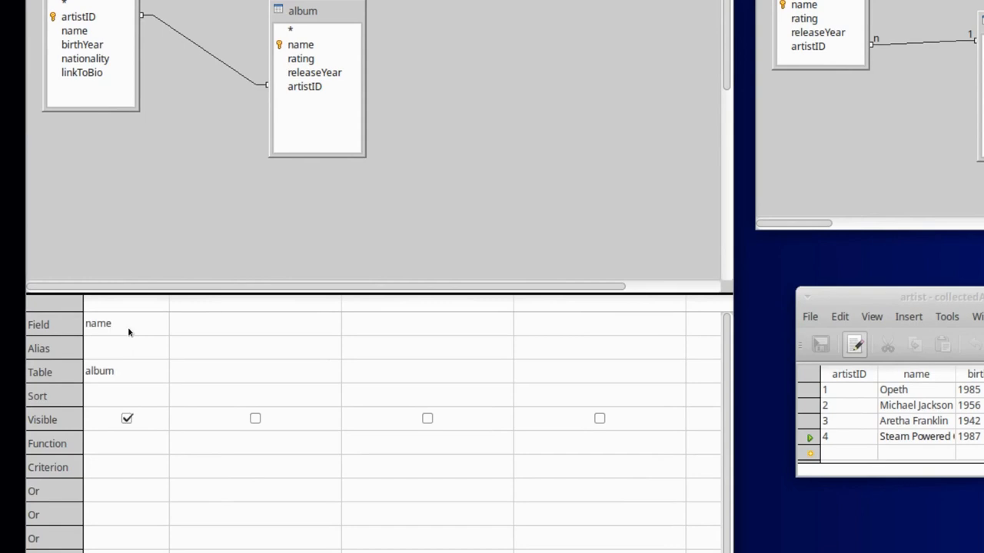
- Add album.rating, artist.name and artist.birthYear as the next query fields
{"action": "left_click", "coordinate": [301, 43]}
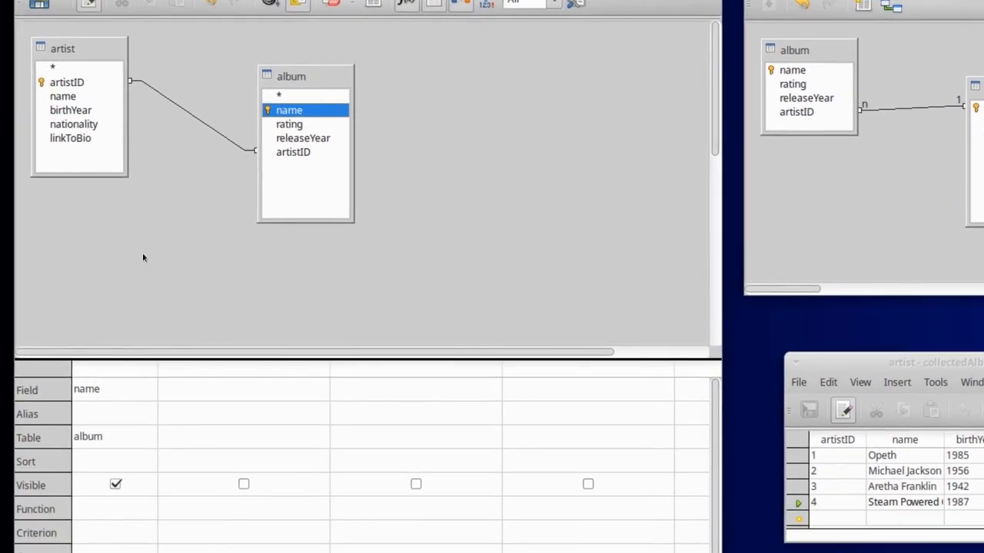
{"action": "scroll", "scroll_direction": "down", "scroll_amount": 3}
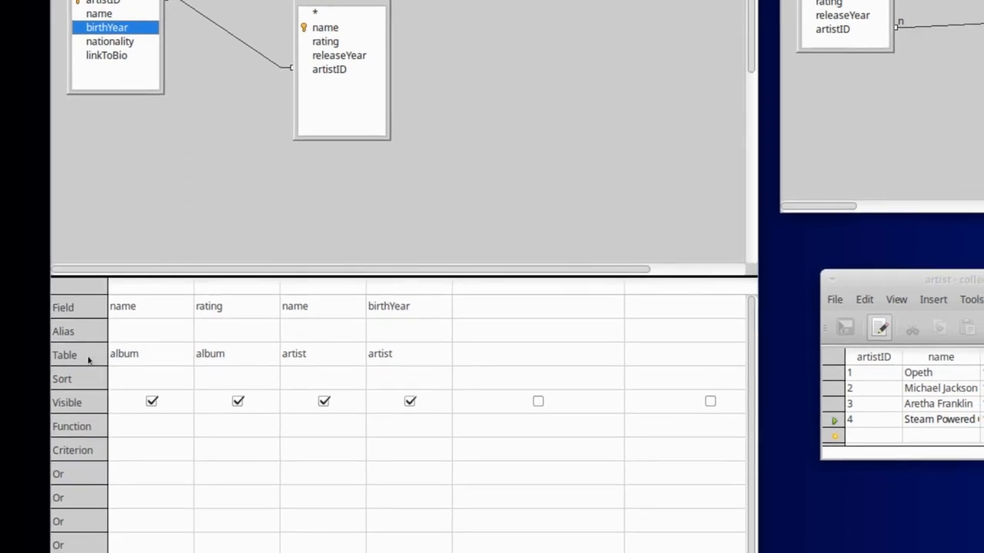
{"action": "scroll", "scroll_direction": "up", "scroll_amount": 3}
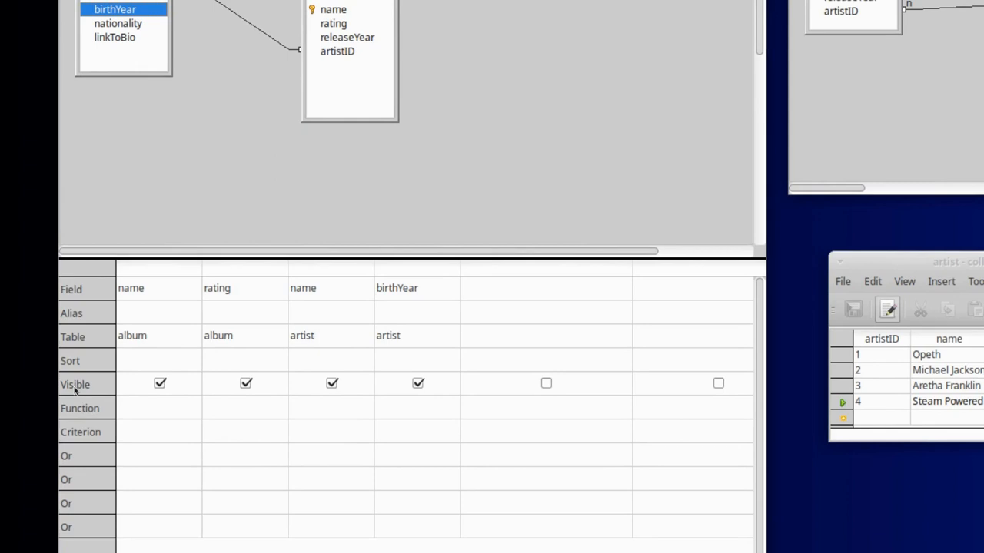
{"action": "scroll", "scroll_direction": "down", "scroll_amount": 3}
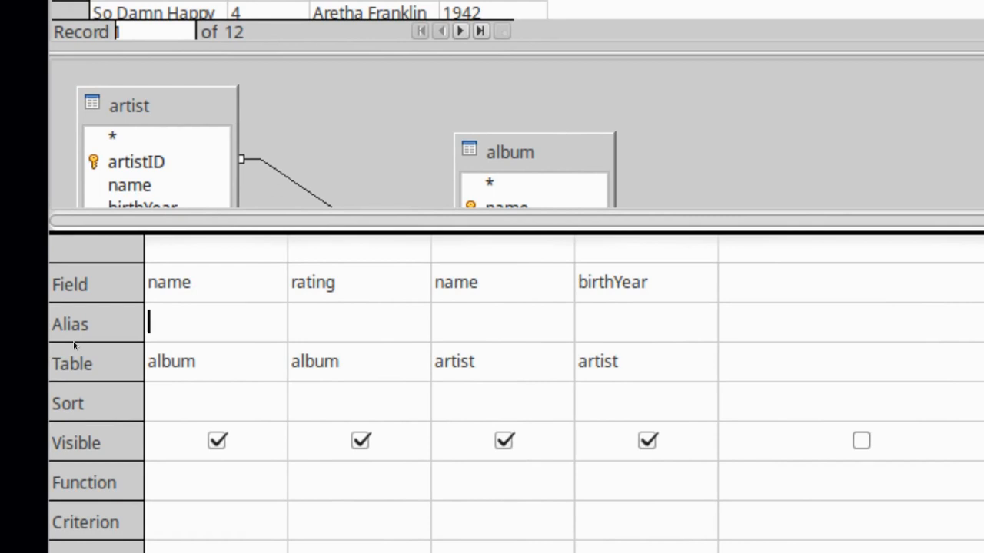
- Alias the columns Album Name, Album Rating, Artist Name and Arist Birth Year
{"action": "type", "text": "Album N"}
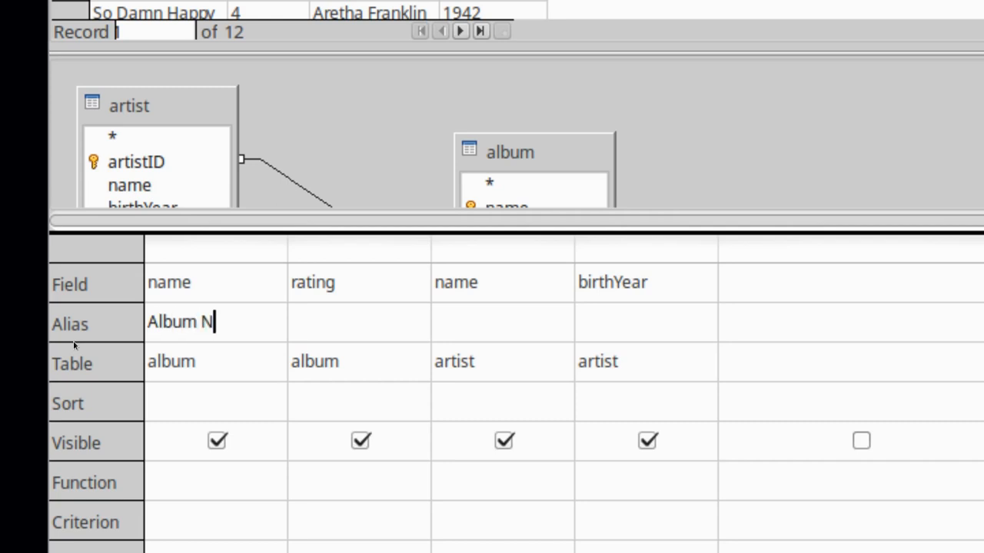
{"action": "type", "text": "Album Rating"}
{"action": "left_click", "coordinate": [645, 321]}
{"action": "type", "text": "Arist Birth"}
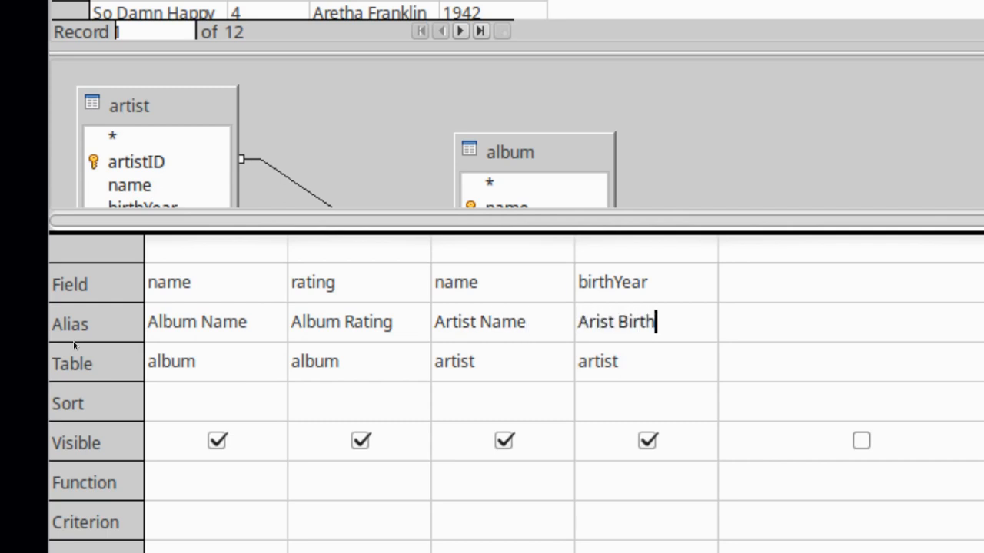
{"action": "type", "text": "Year"}
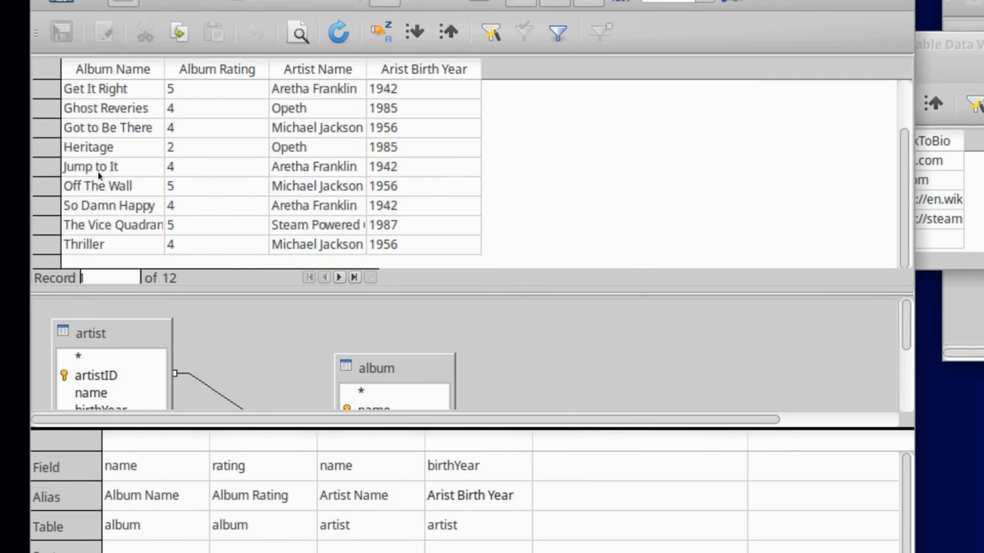
{"action": "left_click", "coordinate": [471, 495]}
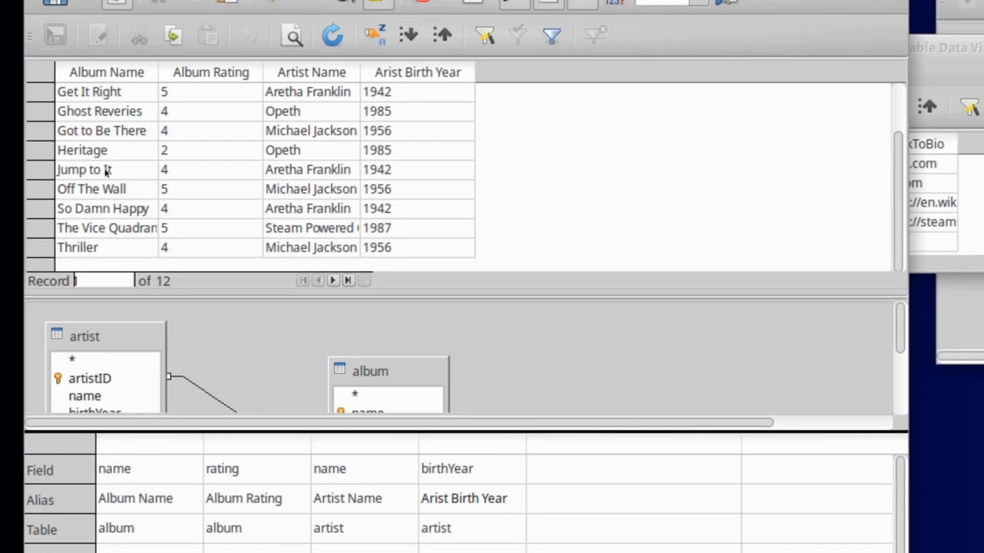
{"action": "left_click", "coordinate": [465, 498]}
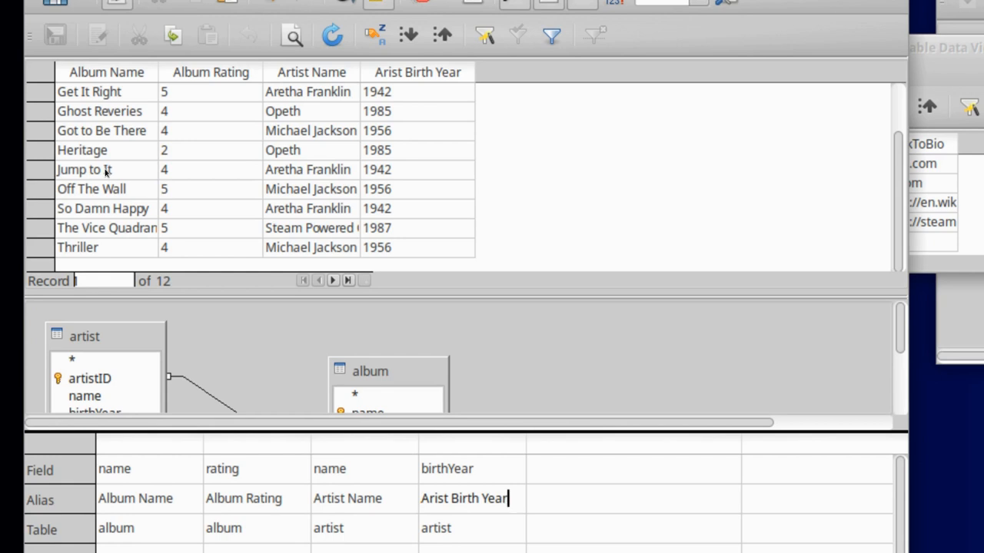
{"action": "scroll", "scroll_direction": "down", "scroll_amount": 3}
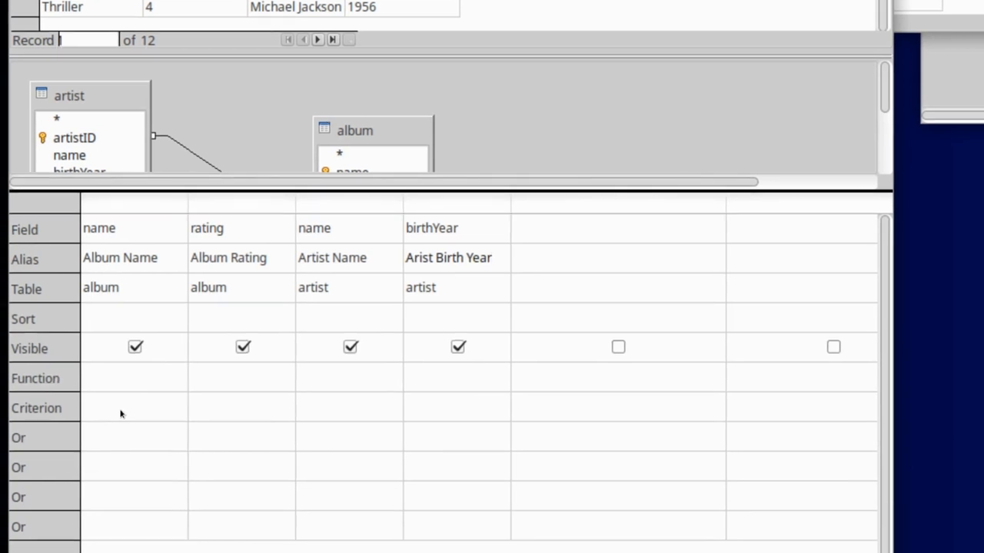
- Add album.releaseYear as the fifth field with a '>1909' criterion
{"action": "left_click", "coordinate": [449, 258]}
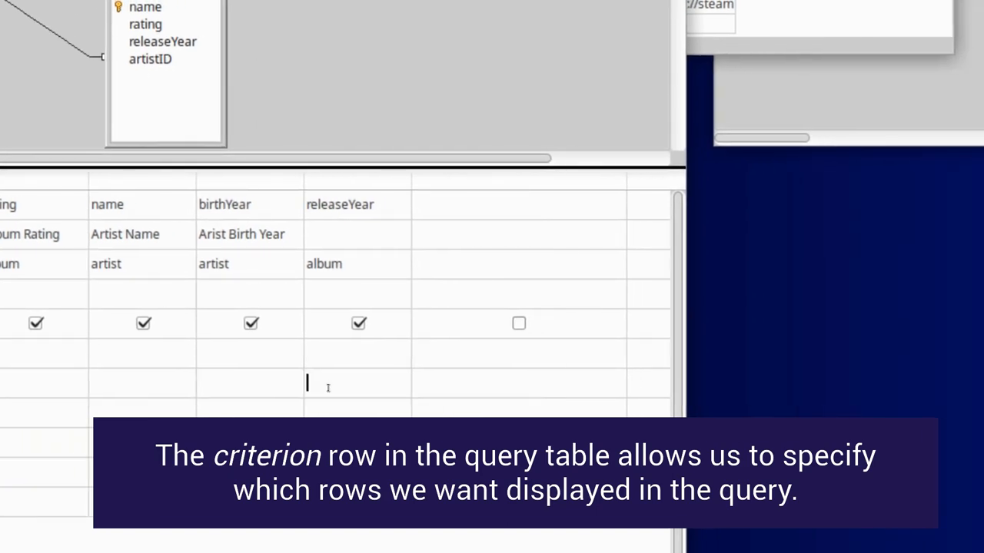
{"action": "type", "text": ">"}
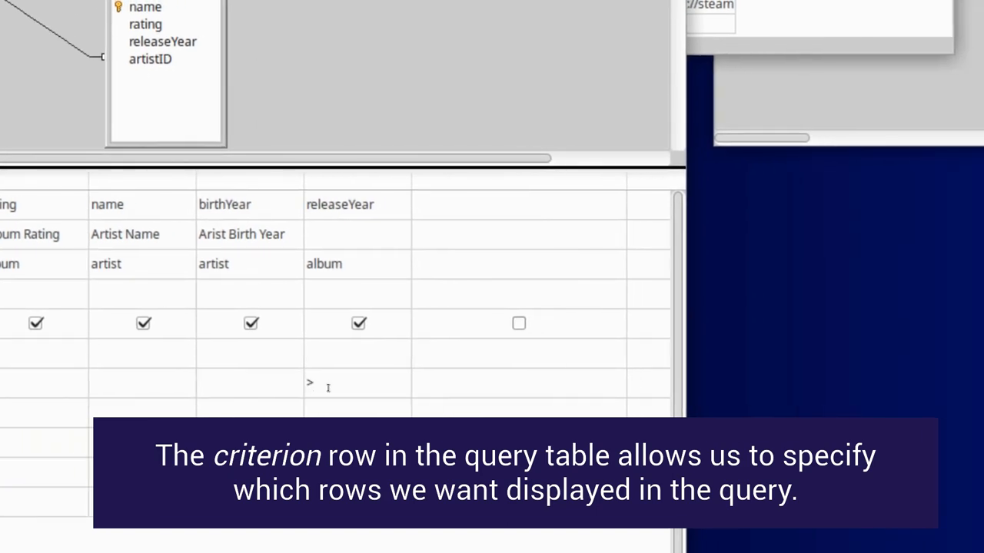
{"action": "type", "text": "1909"}
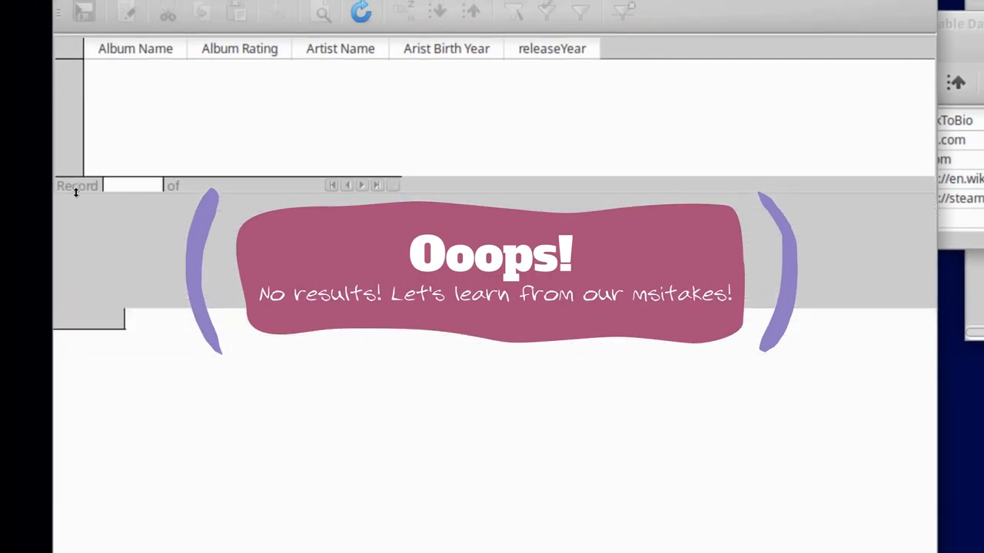
- Set the releaseYear criterion to <1990 and rerun the query
{"action": "type", "text": "<1990"}
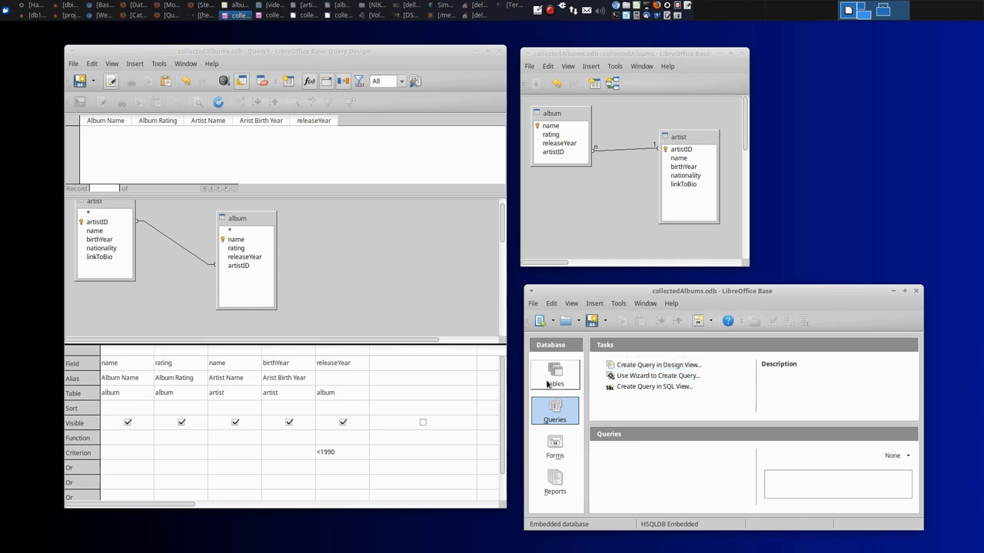
- Open the album table's design and inspect the releaseYear field type
{"action": "left_click", "coordinate": [553, 375]}
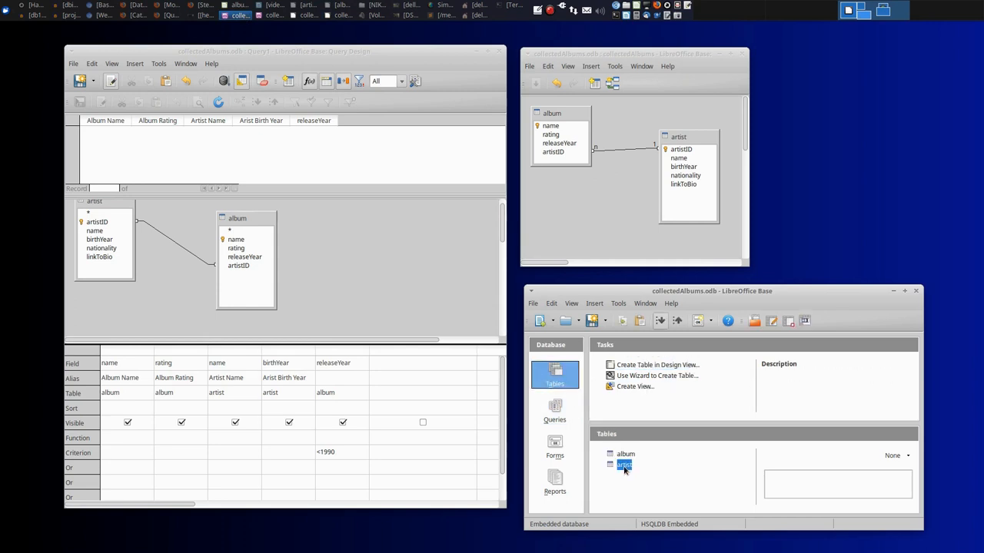
{"action": "left_click", "coordinate": [626, 454]}
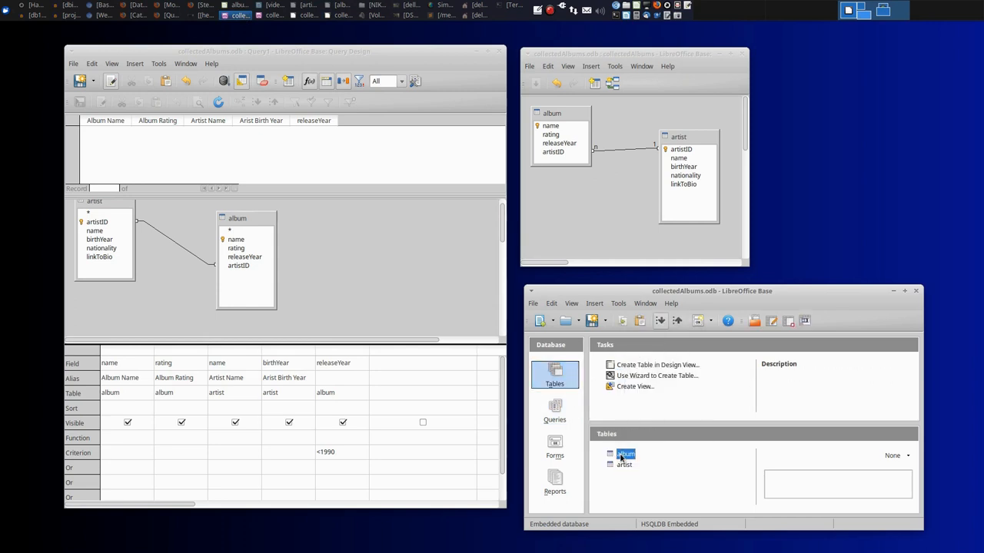
{"action": "right_click", "coordinate": [624, 455]}
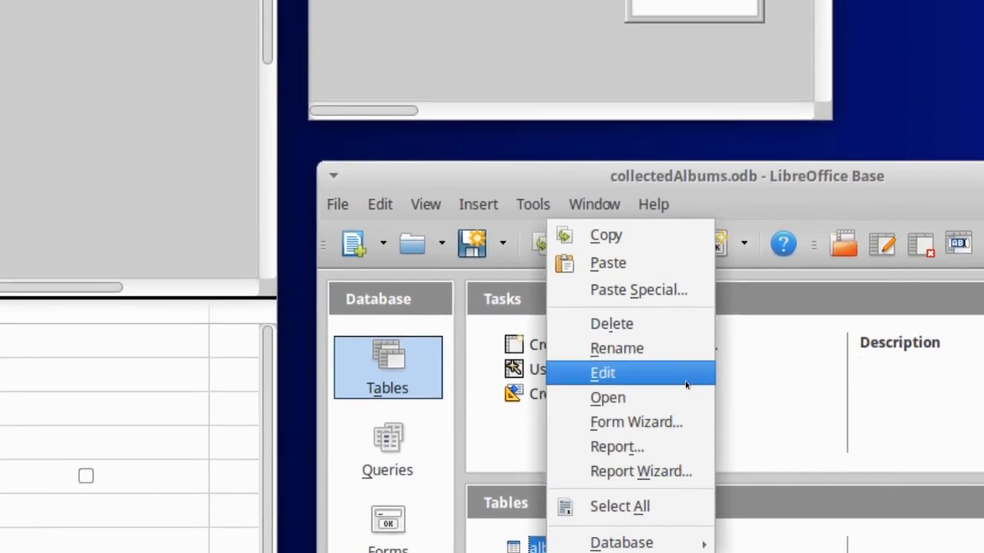
{"action": "left_click", "coordinate": [602, 374]}
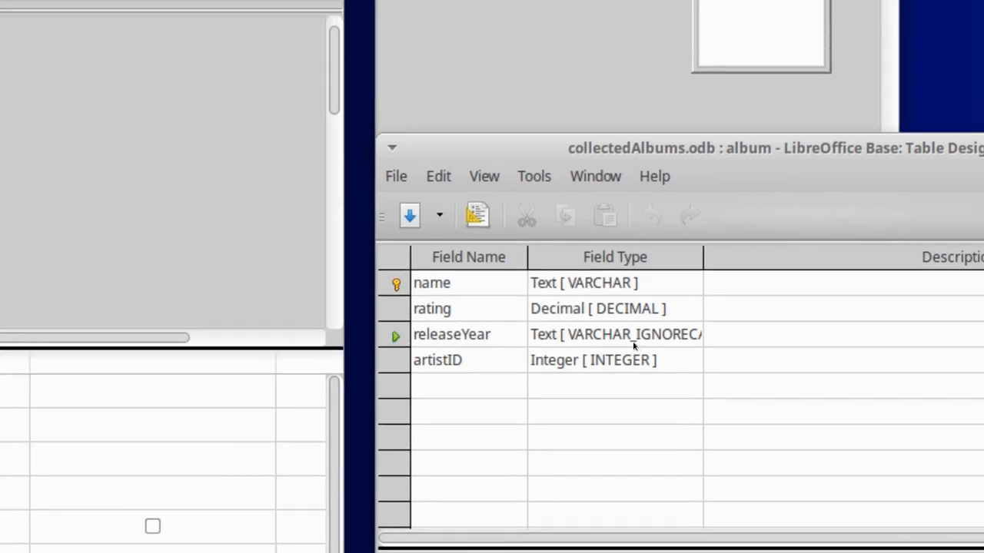
{"action": "left_click", "coordinate": [615, 335]}
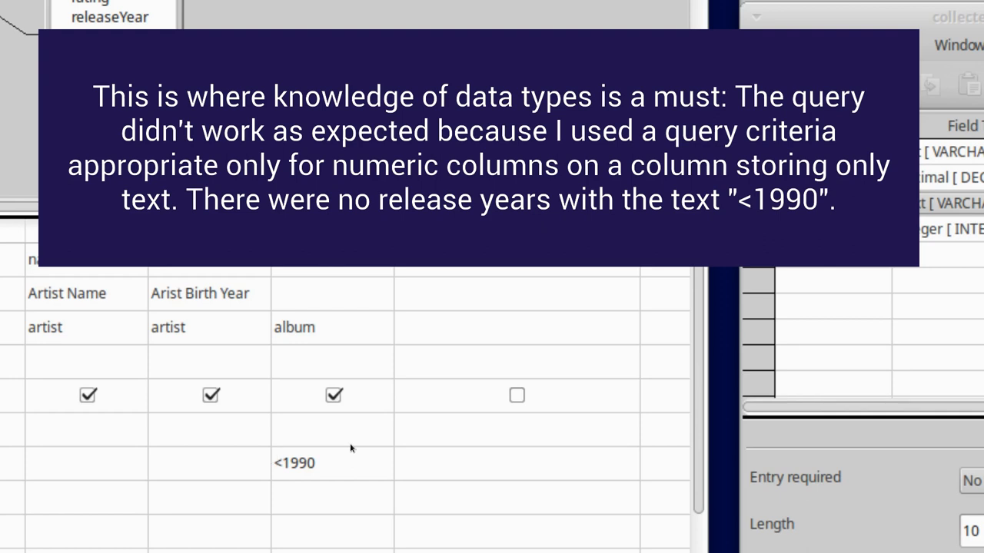
- Make the releaseYear criterion a less-than condition and pick a new data type for releaseYear
{"action": "left_click", "coordinate": [283, 462]}
{"action": "type", "text": "1"}
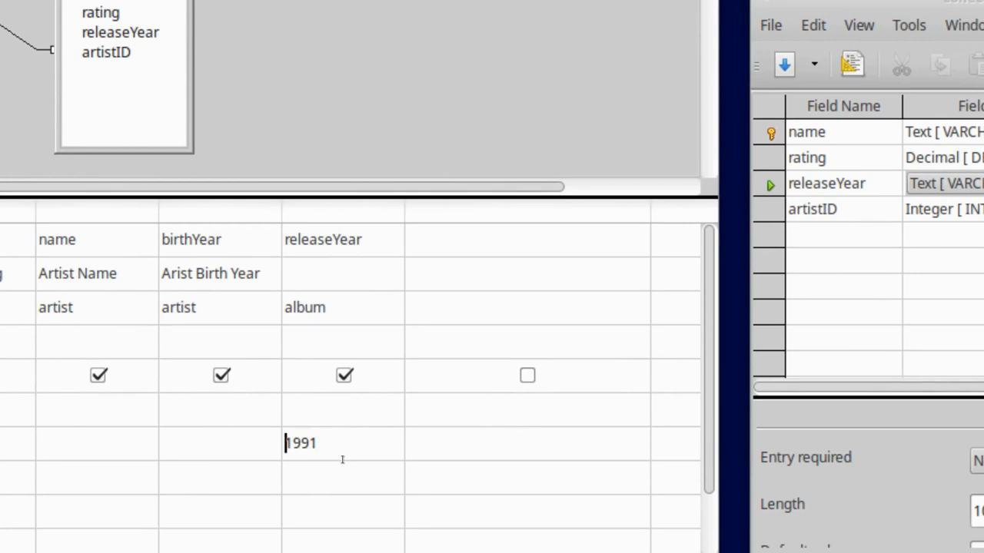
{"action": "type", "text": "<"}
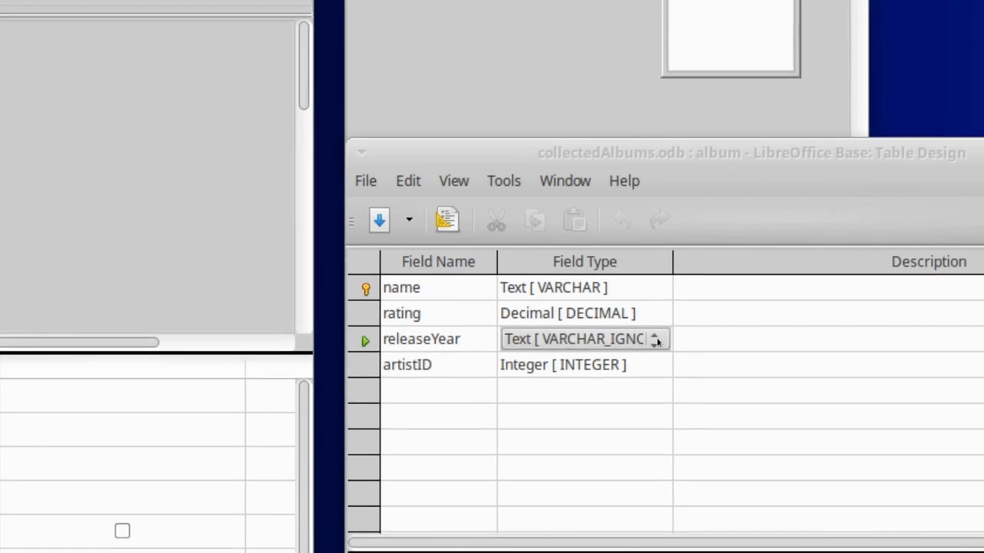
{"action": "left_click", "coordinate": [658, 339]}
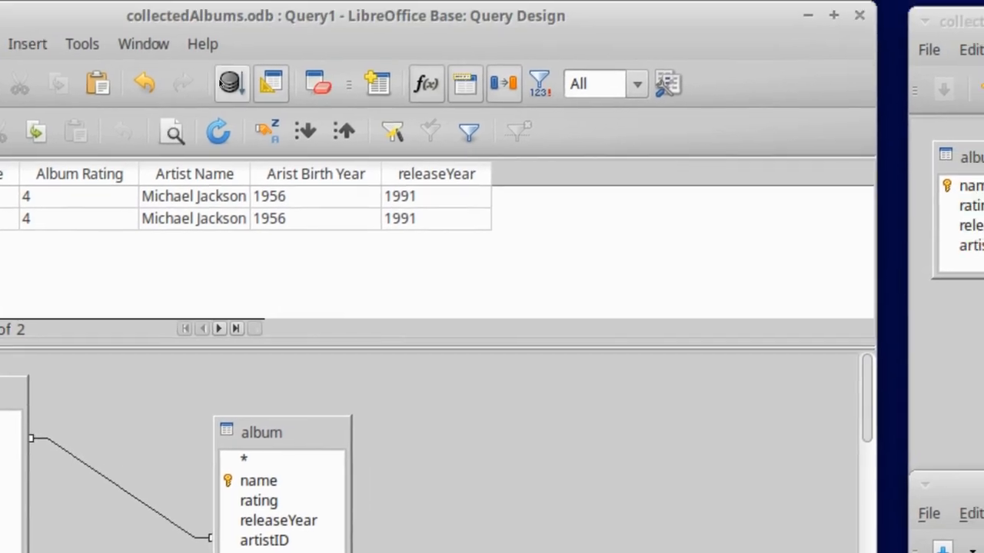
- Run the <1990 query on integer releaseYear and browse the six returned albums
{"action": "left_click", "coordinate": [218, 129]}
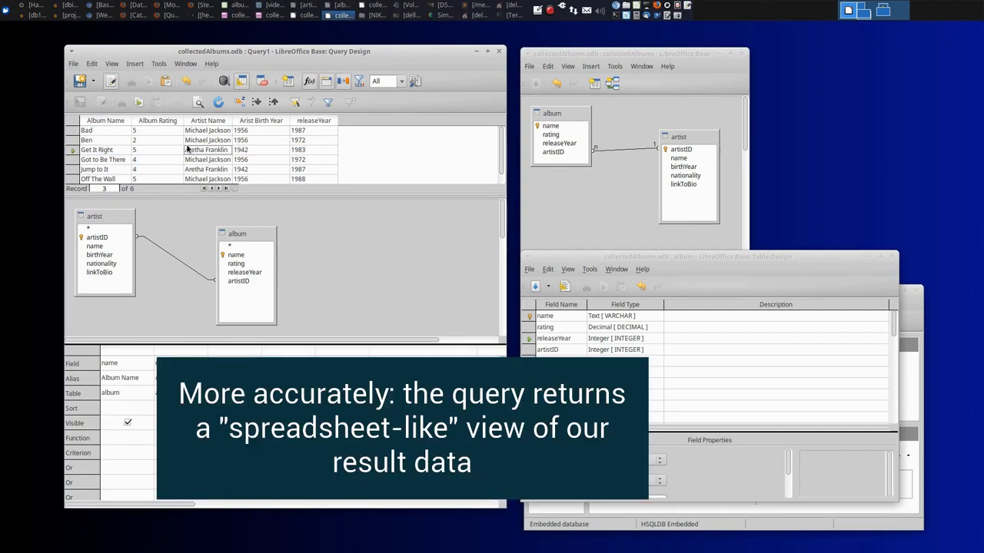
{"action": "left_click", "coordinate": [212, 158]}
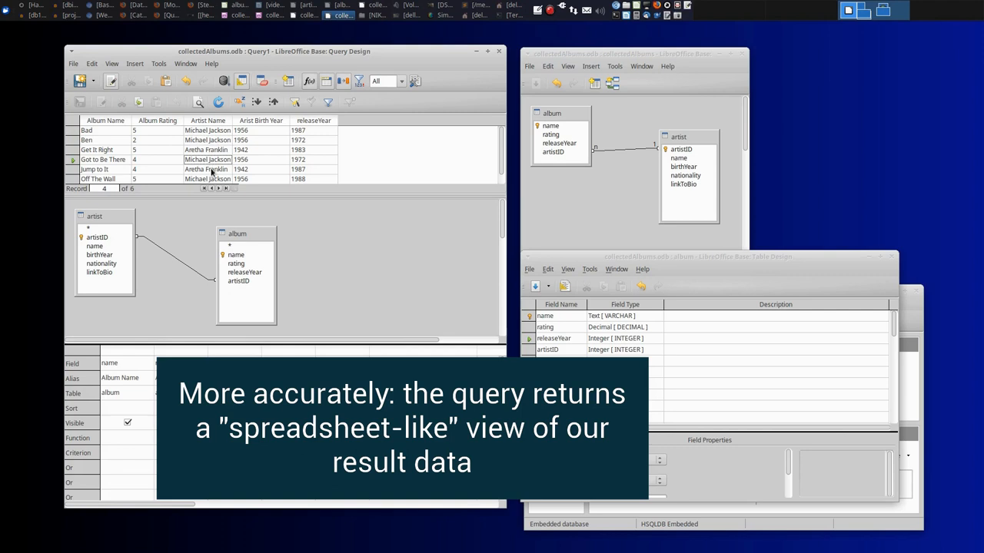
{"action": "left_click", "coordinate": [100, 151]}
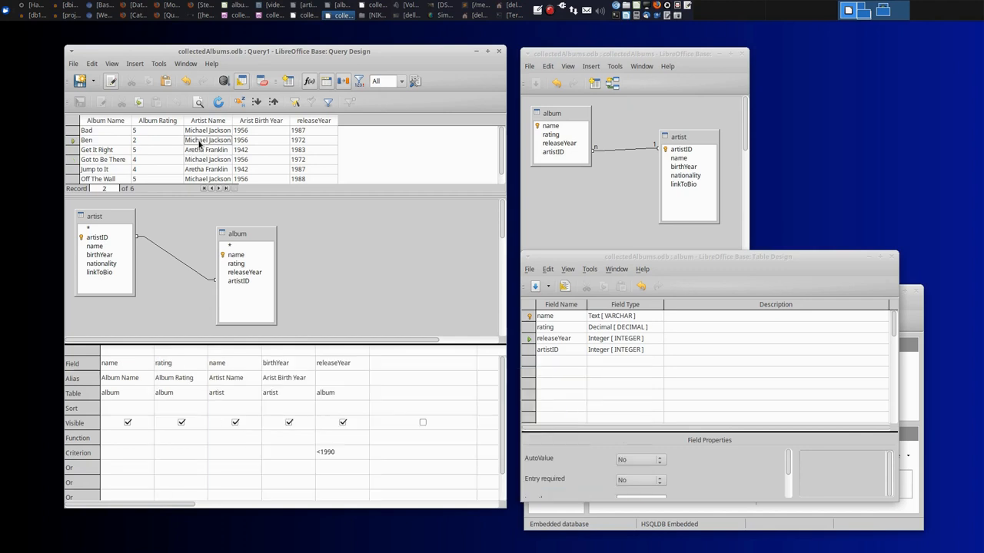
{"action": "mouse_move", "coordinate": [203, 145]}
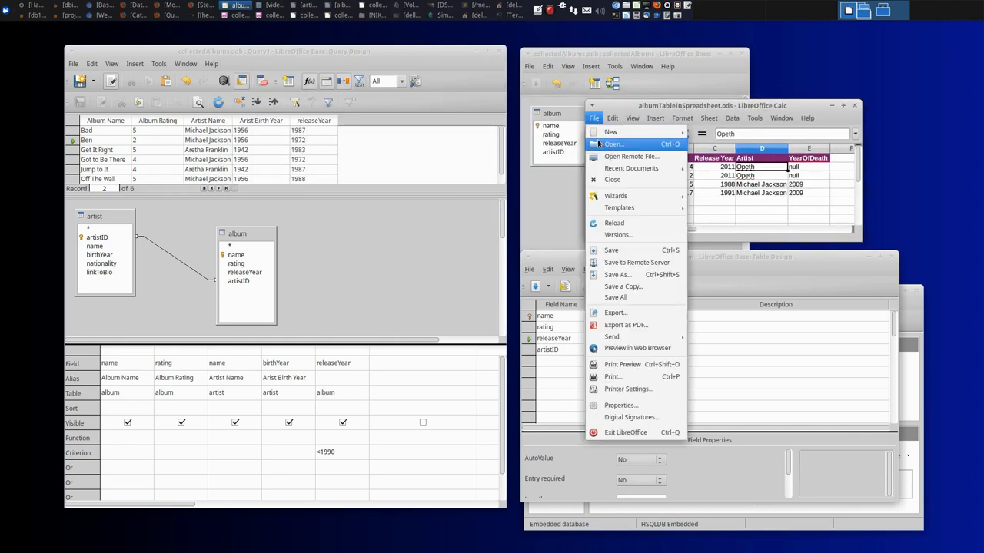
{"action": "mouse_move", "coordinate": [612, 132]}
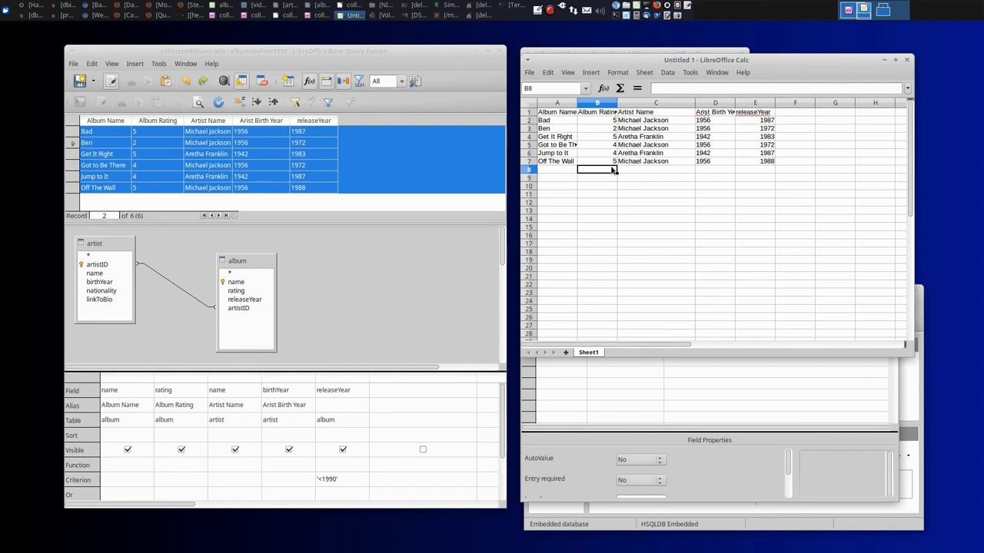
- Enter =AVERAGE(B2:B7) in B9 to get the average rating of about 4.17
{"action": "type", "text": "=s"}
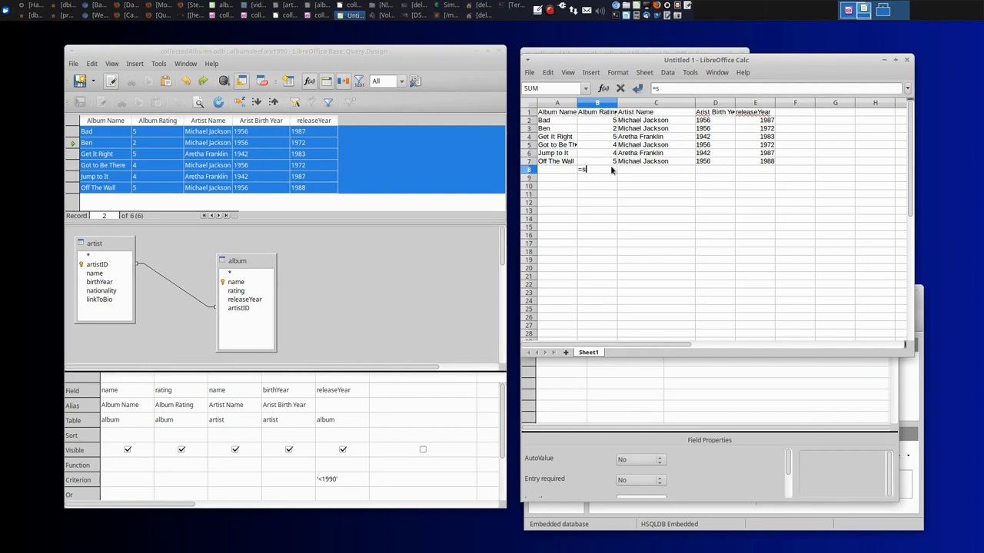
{"action": "type", "text": "average("}
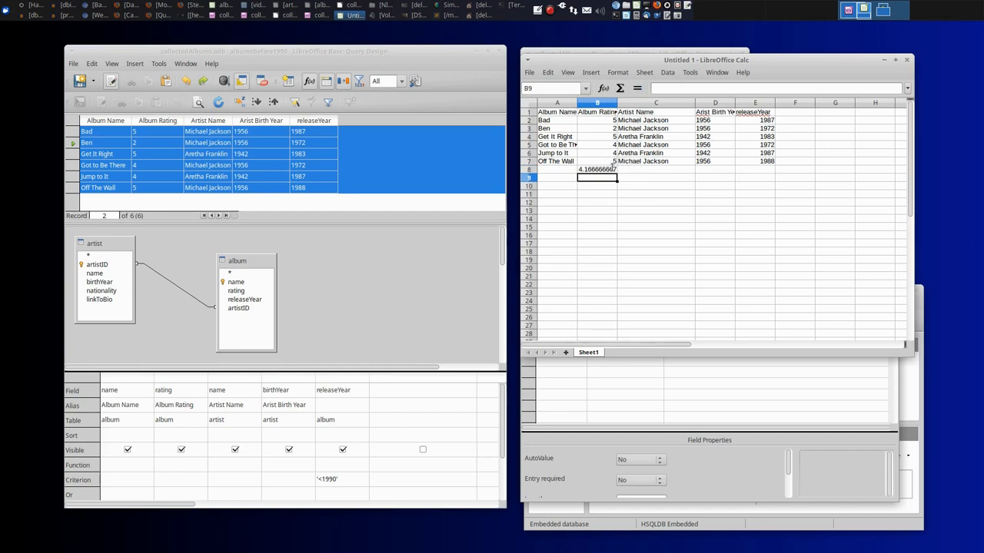
{"action": "mouse_move", "coordinate": [634, 175]}
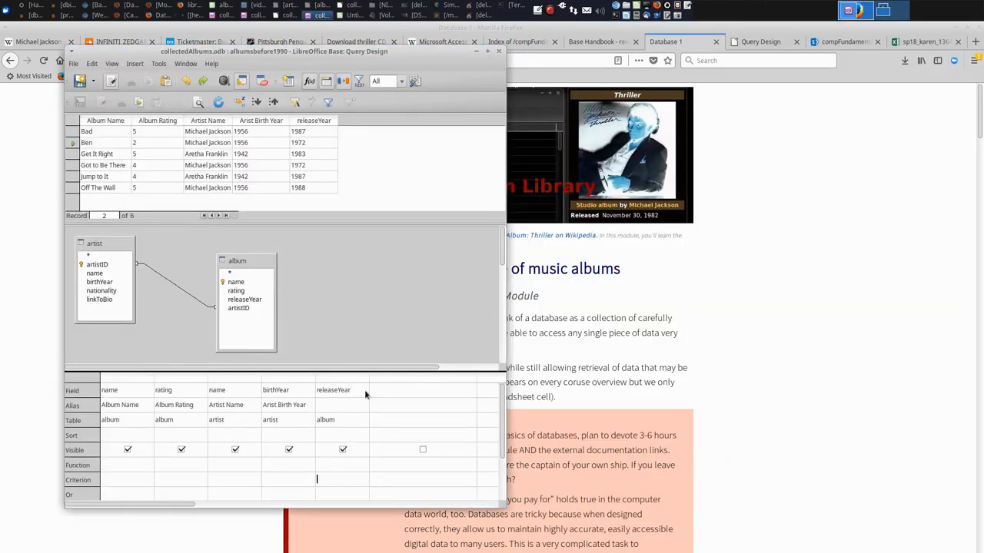
- Enter <1990 as the releaseYear criterion in the albumsbefore1990 query
{"action": "type", "text": "<1990"}
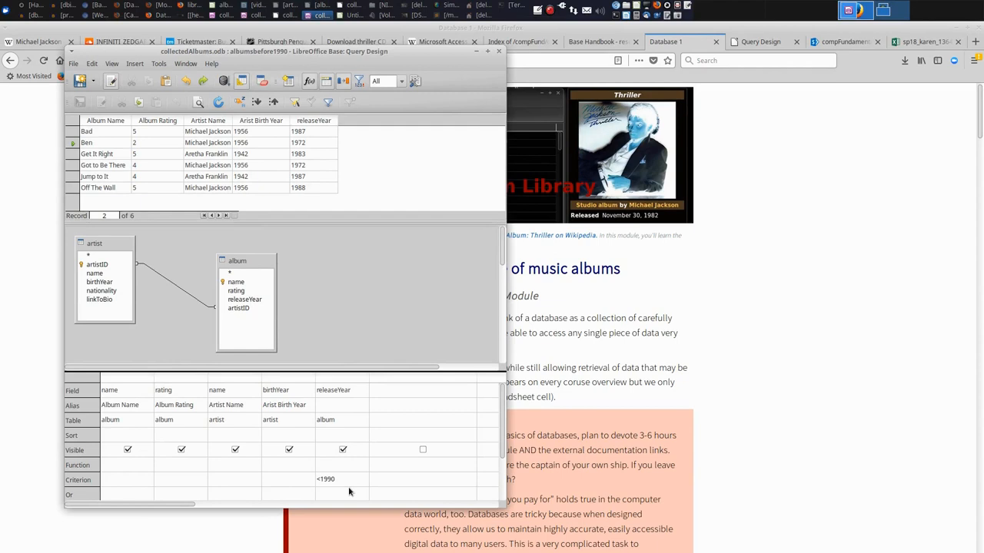
{"action": "mouse_move", "coordinate": [781, 326]}
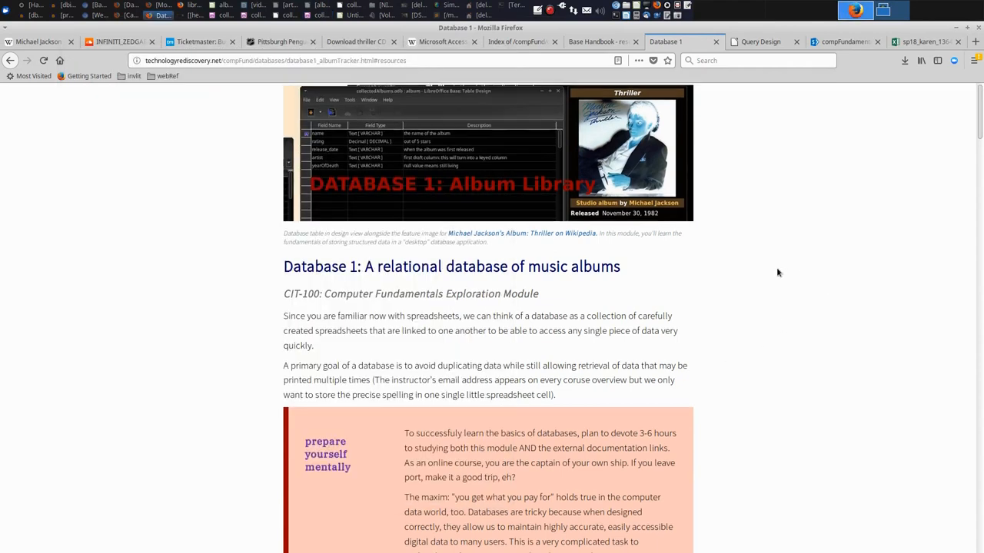
- Scroll the course page to the Base resources section with the Working with Queries link
{"action": "scroll", "scroll_direction": "down", "scroll_amount": 3}
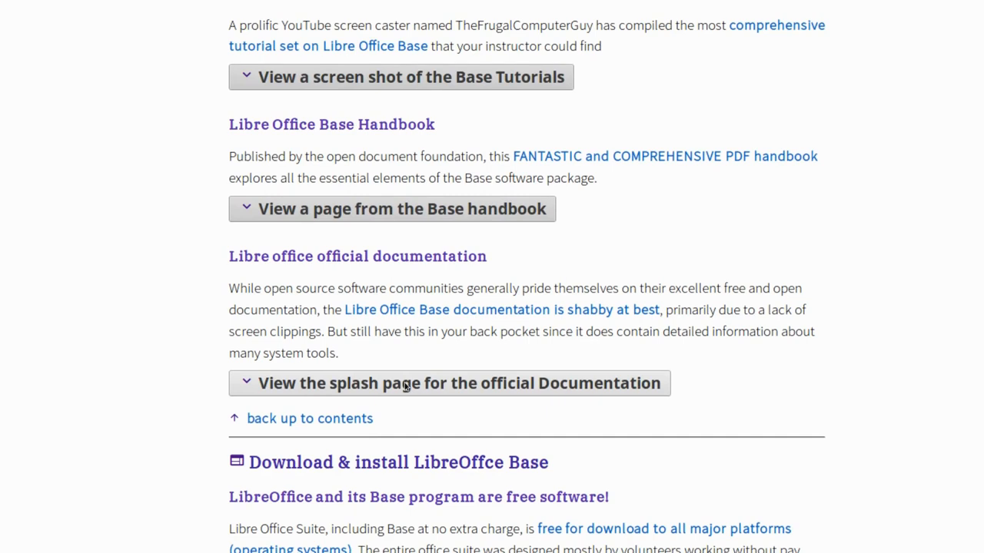
{"action": "scroll", "scroll_direction": "up", "scroll_amount": 3}
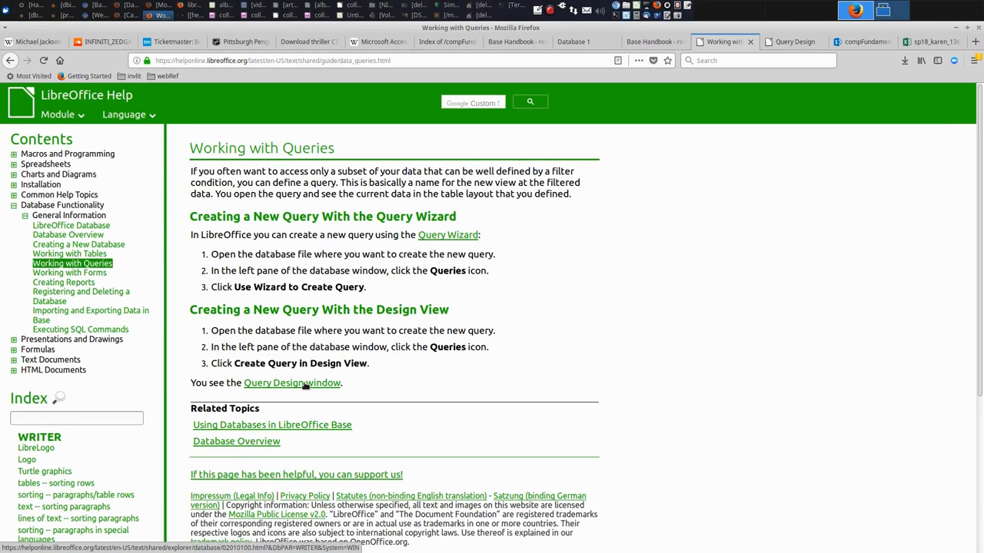
- View the Query Design help page's filter-condition operators table, then return to Base
{"action": "left_click", "coordinate": [292, 383]}
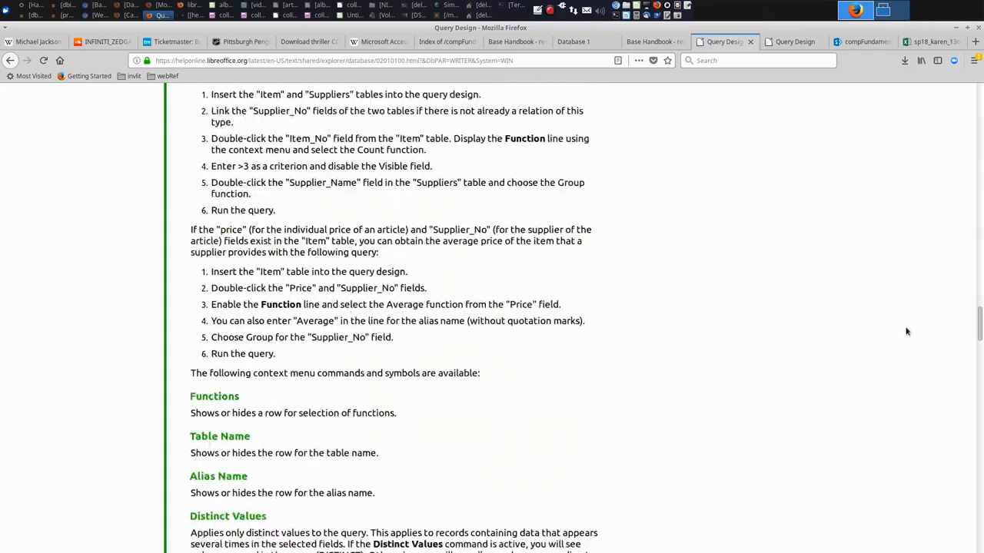
{"action": "scroll", "scroll_direction": "down", "scroll_amount": 3}
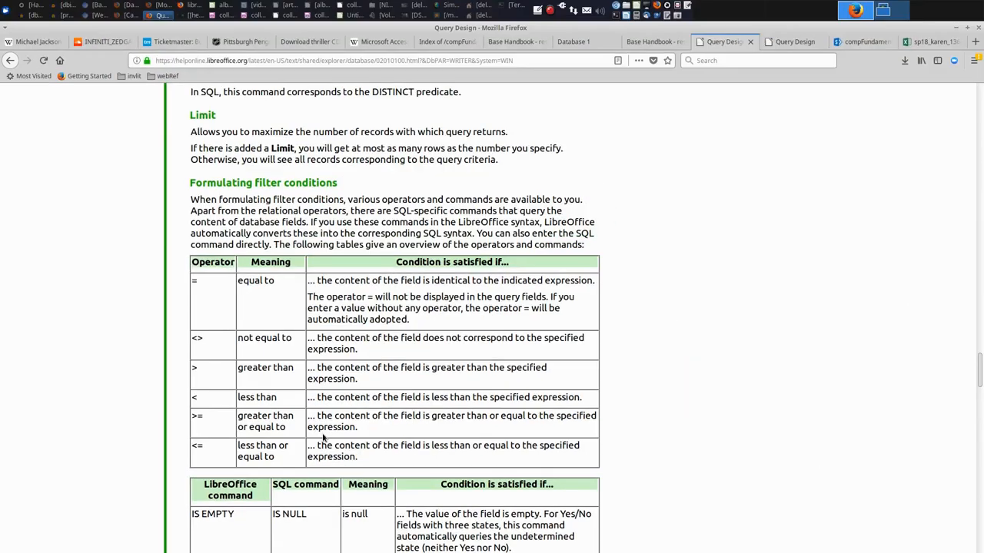
{"action": "mouse_move", "coordinate": [729, 177]}
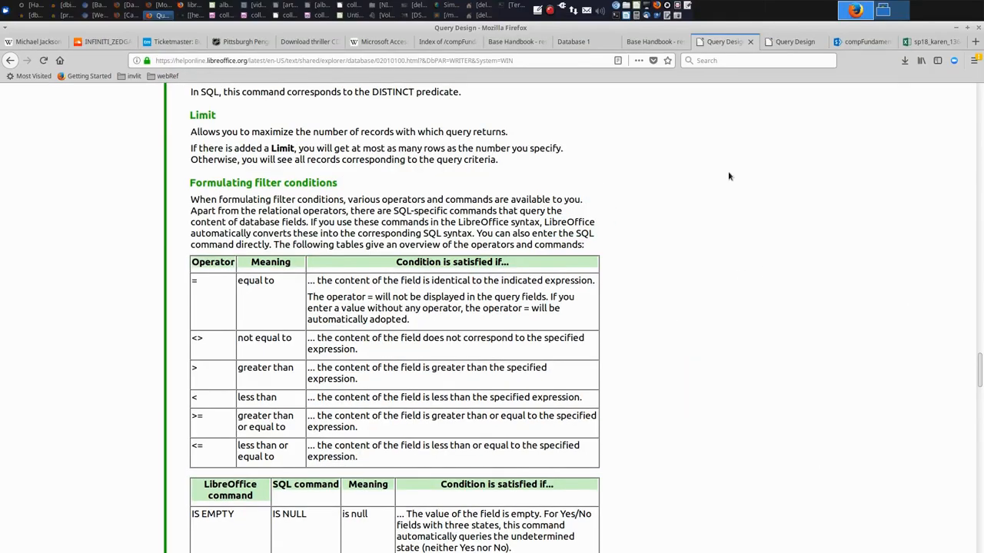
{"action": "key", "text": "alt+Tab"}
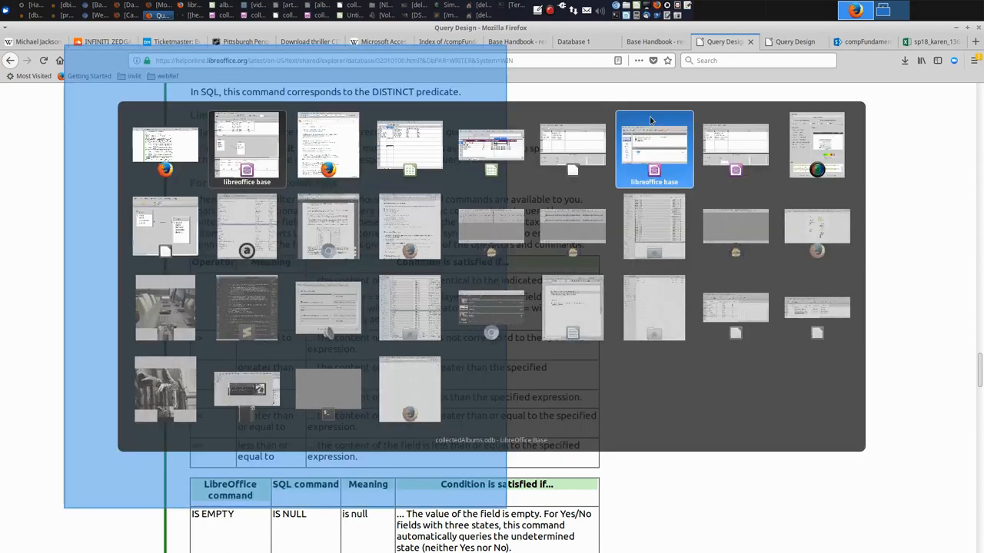